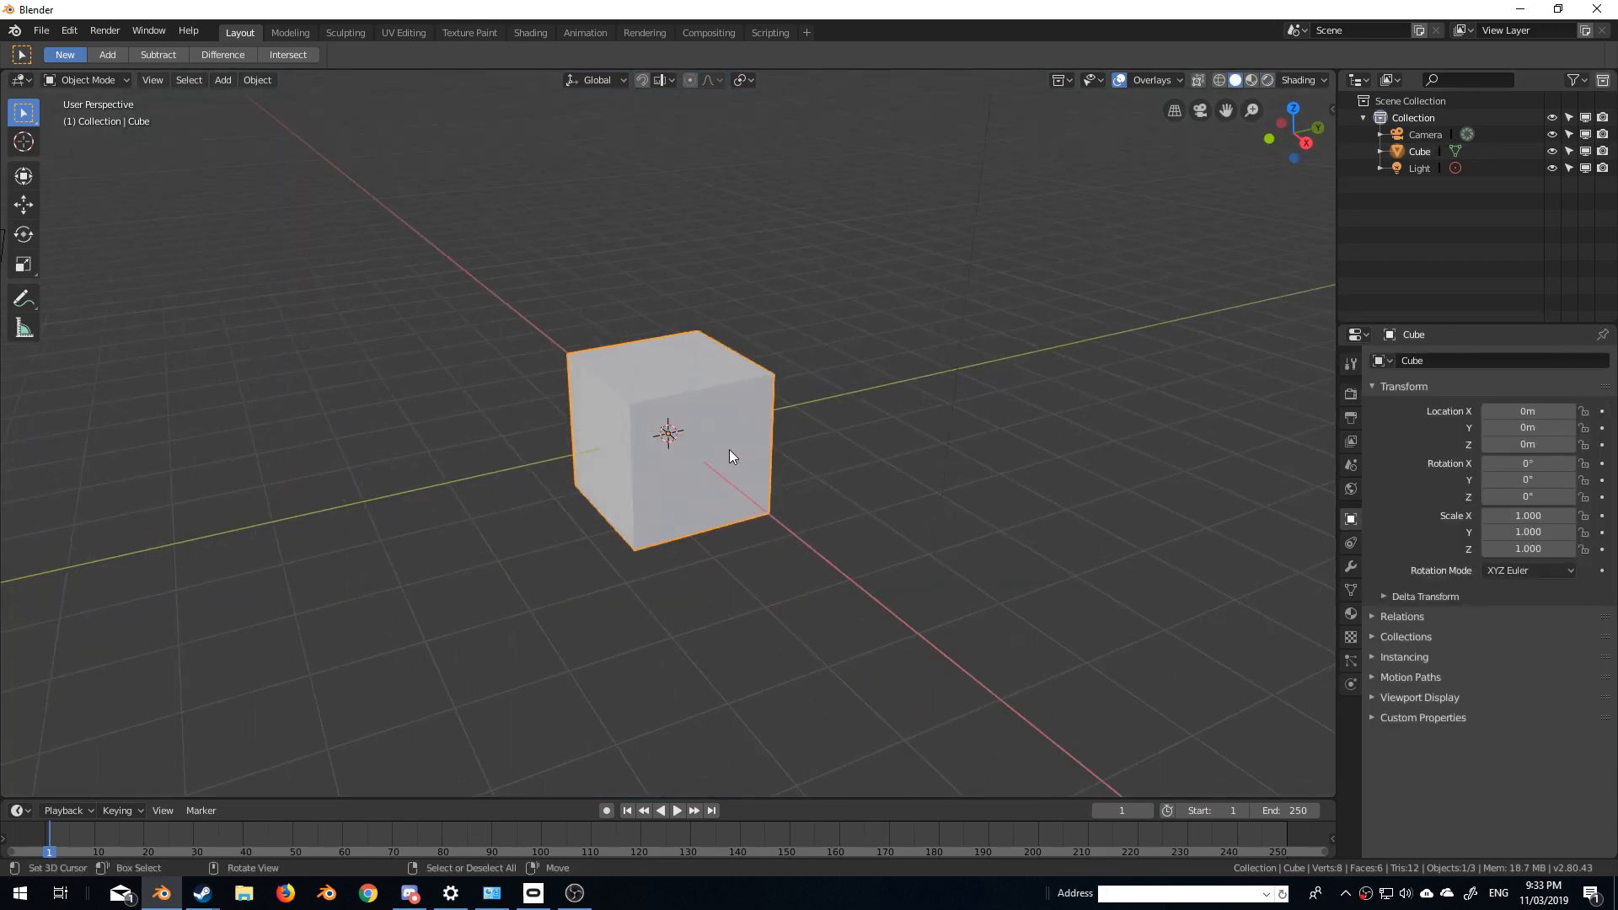
- Enter Edit Mode on the cube with nothing selected and face select mode active
key("Tab")
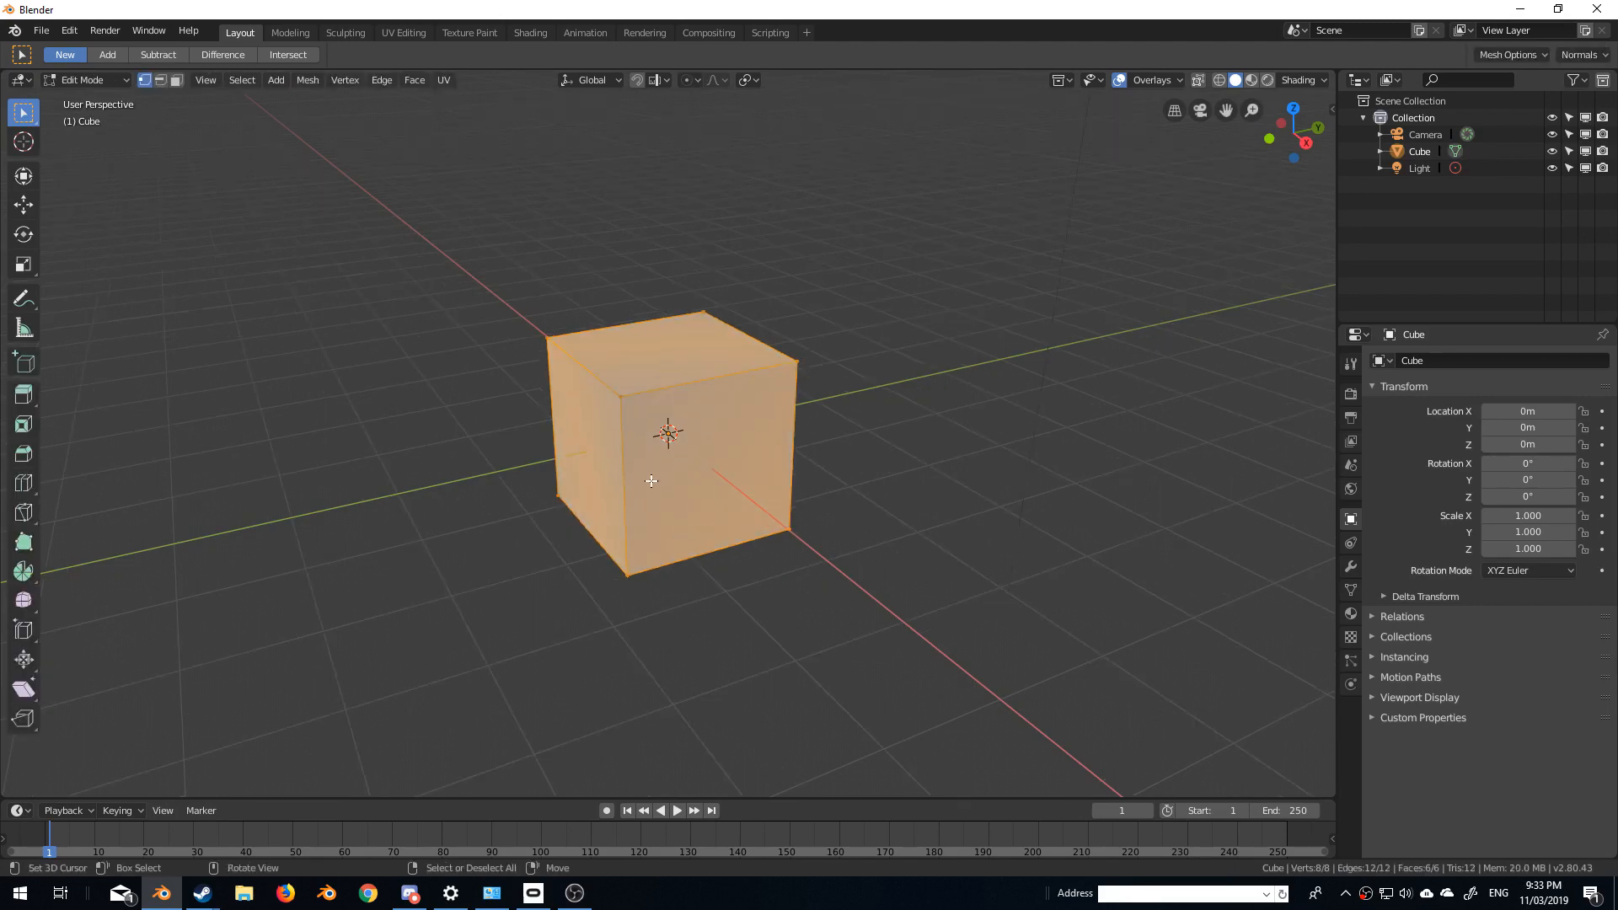
left_click(175, 79)
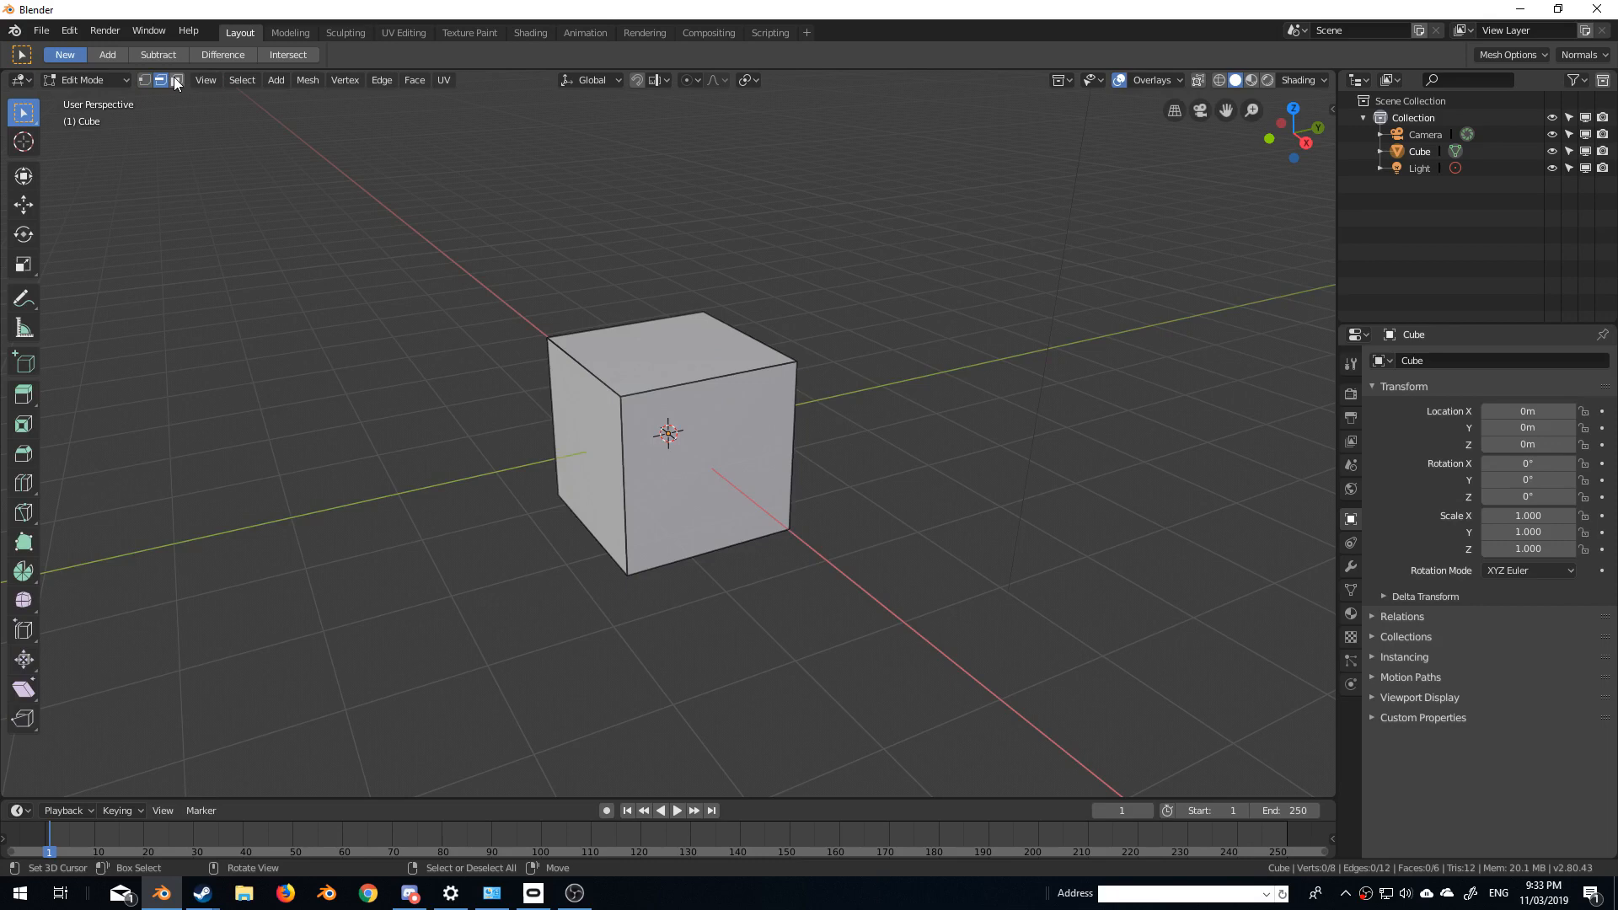
left_click(1350, 614)
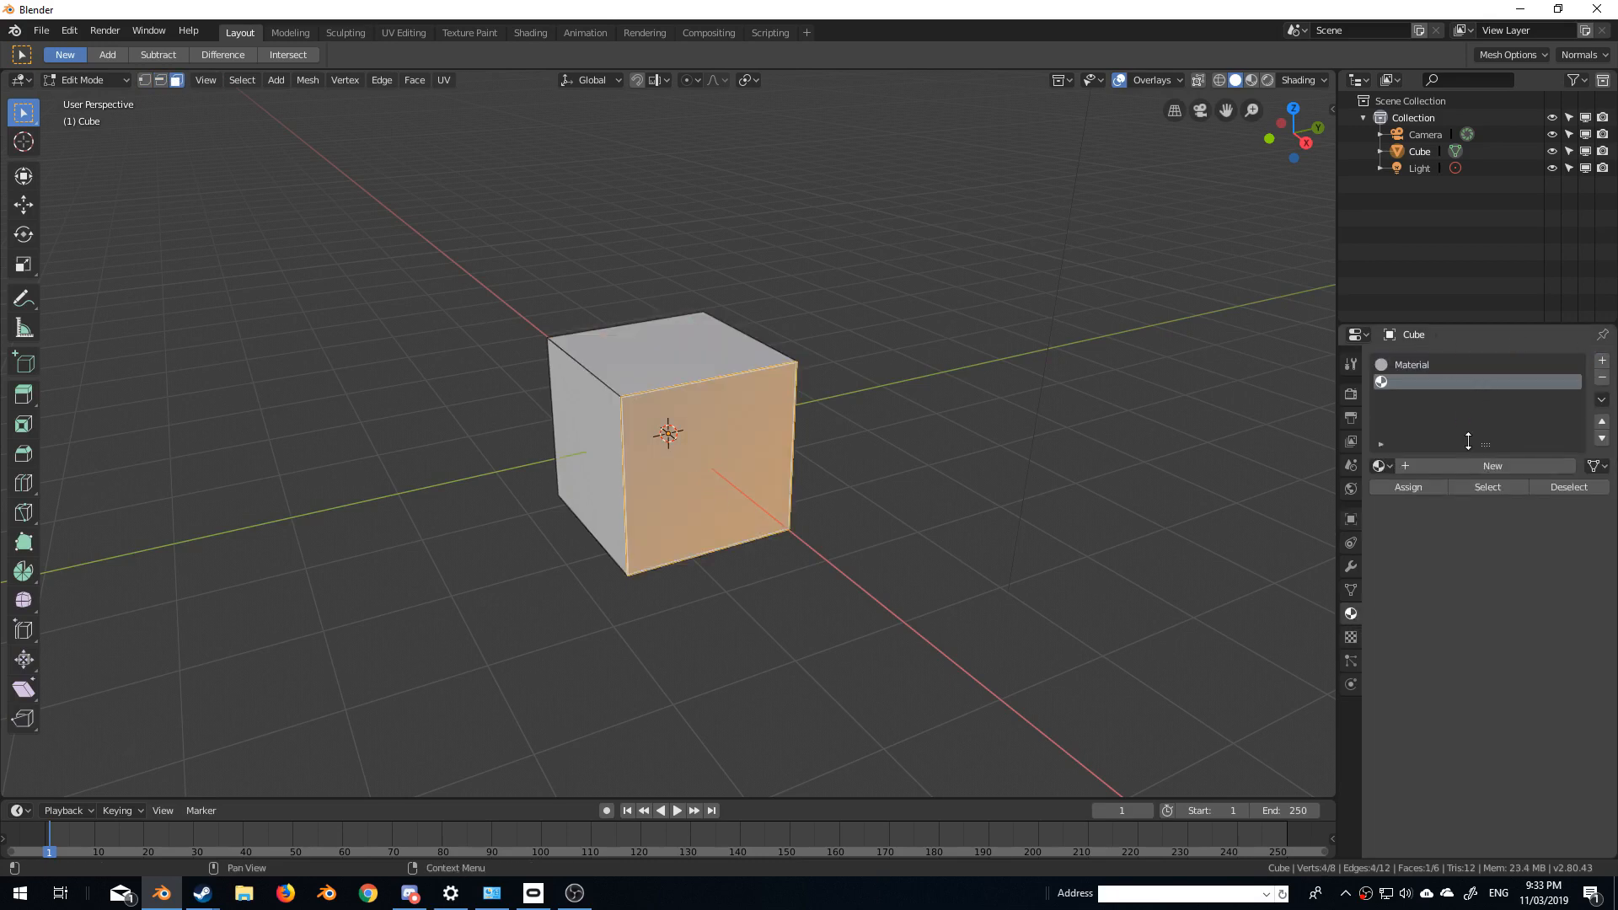
- Add a new material with an Emission surface shader and an aqua colour for the front face
left_click(1491, 465)
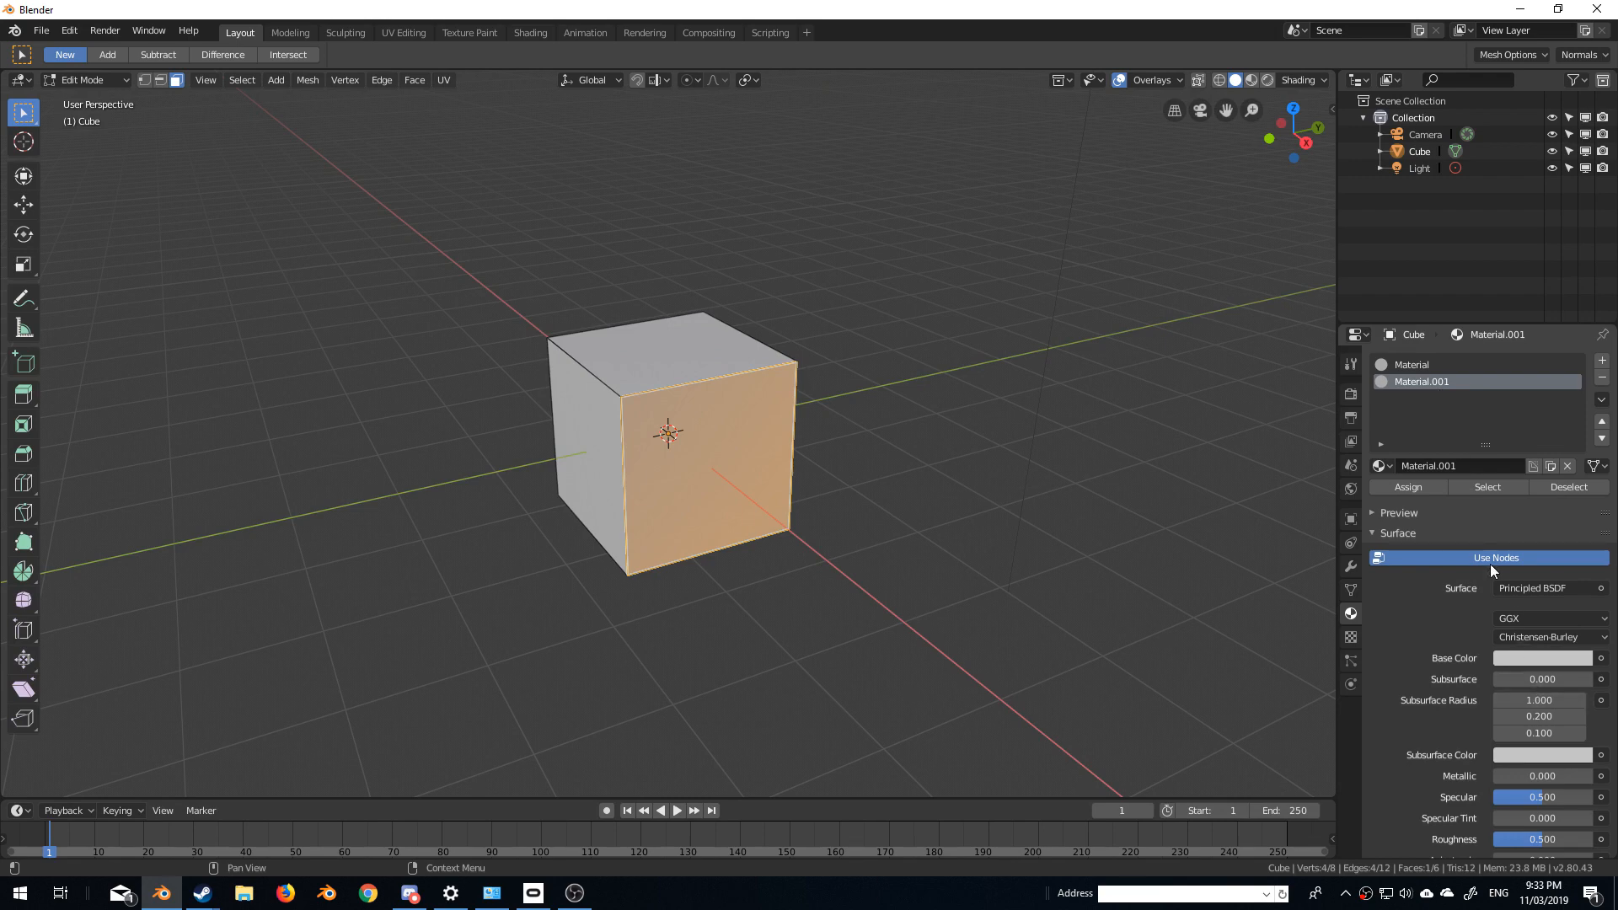
left_click(1537, 587)
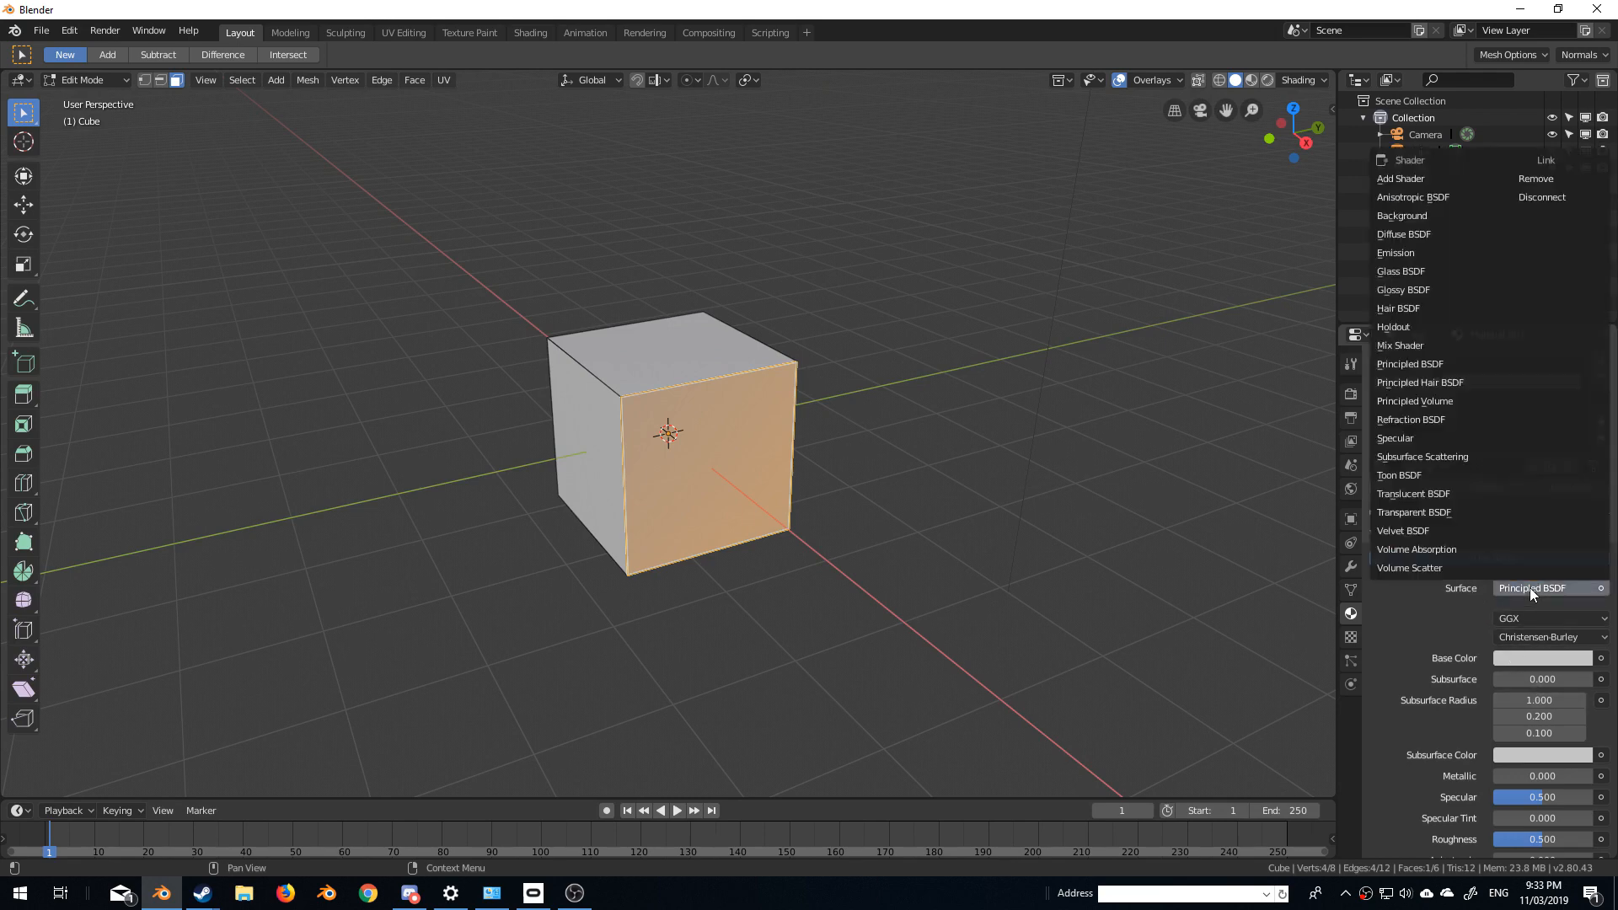
mouse_move(1396, 252)
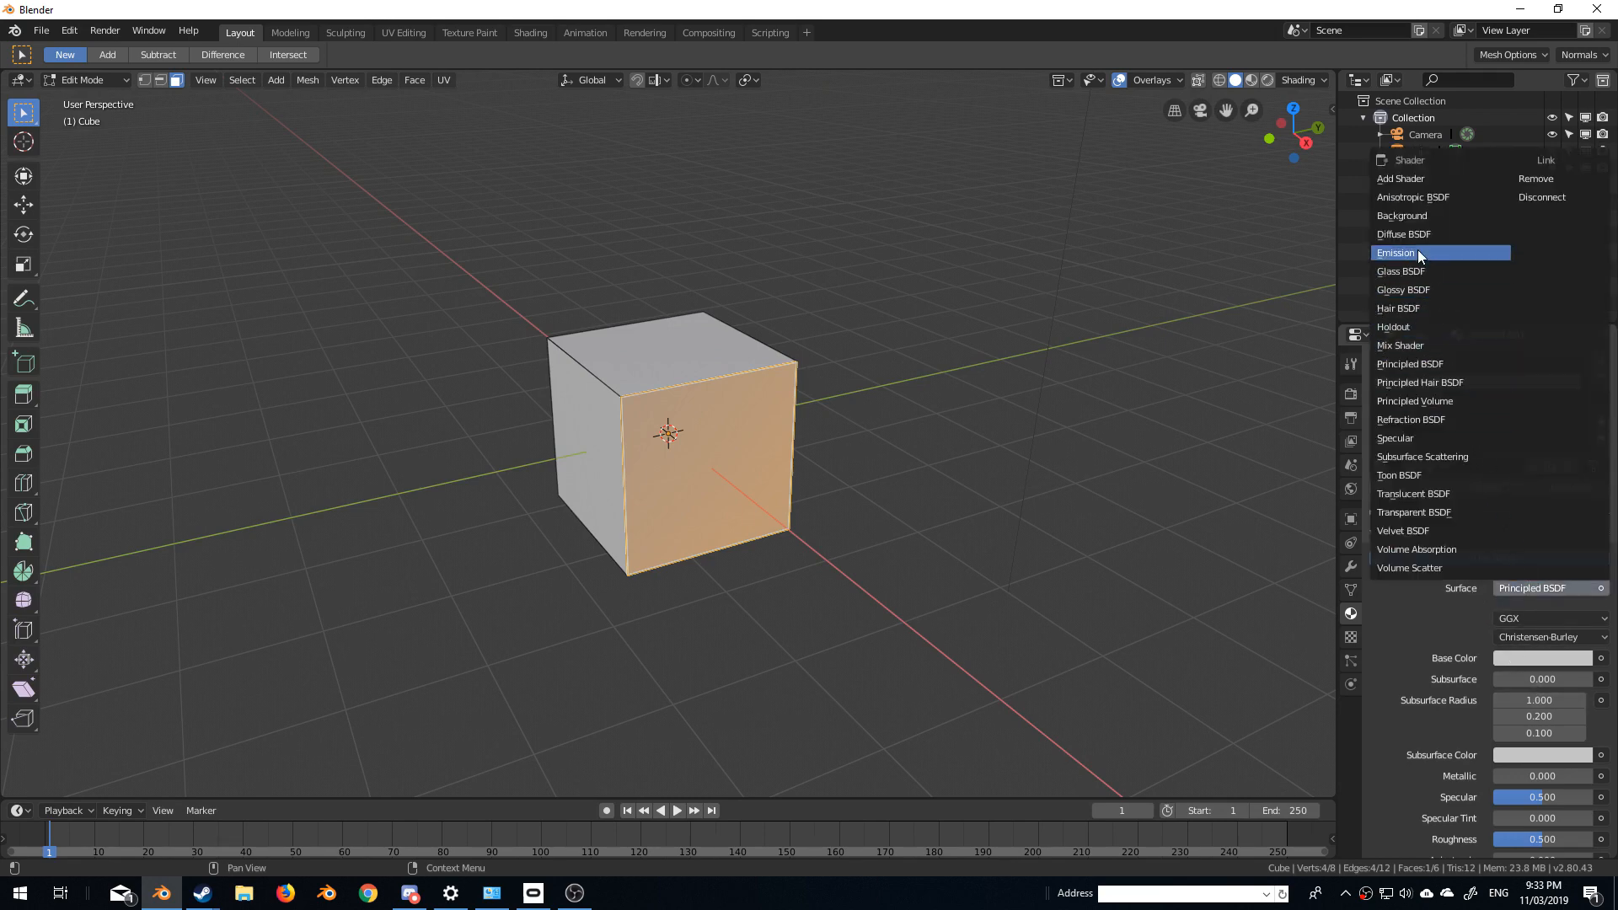
left_click(1395, 251)
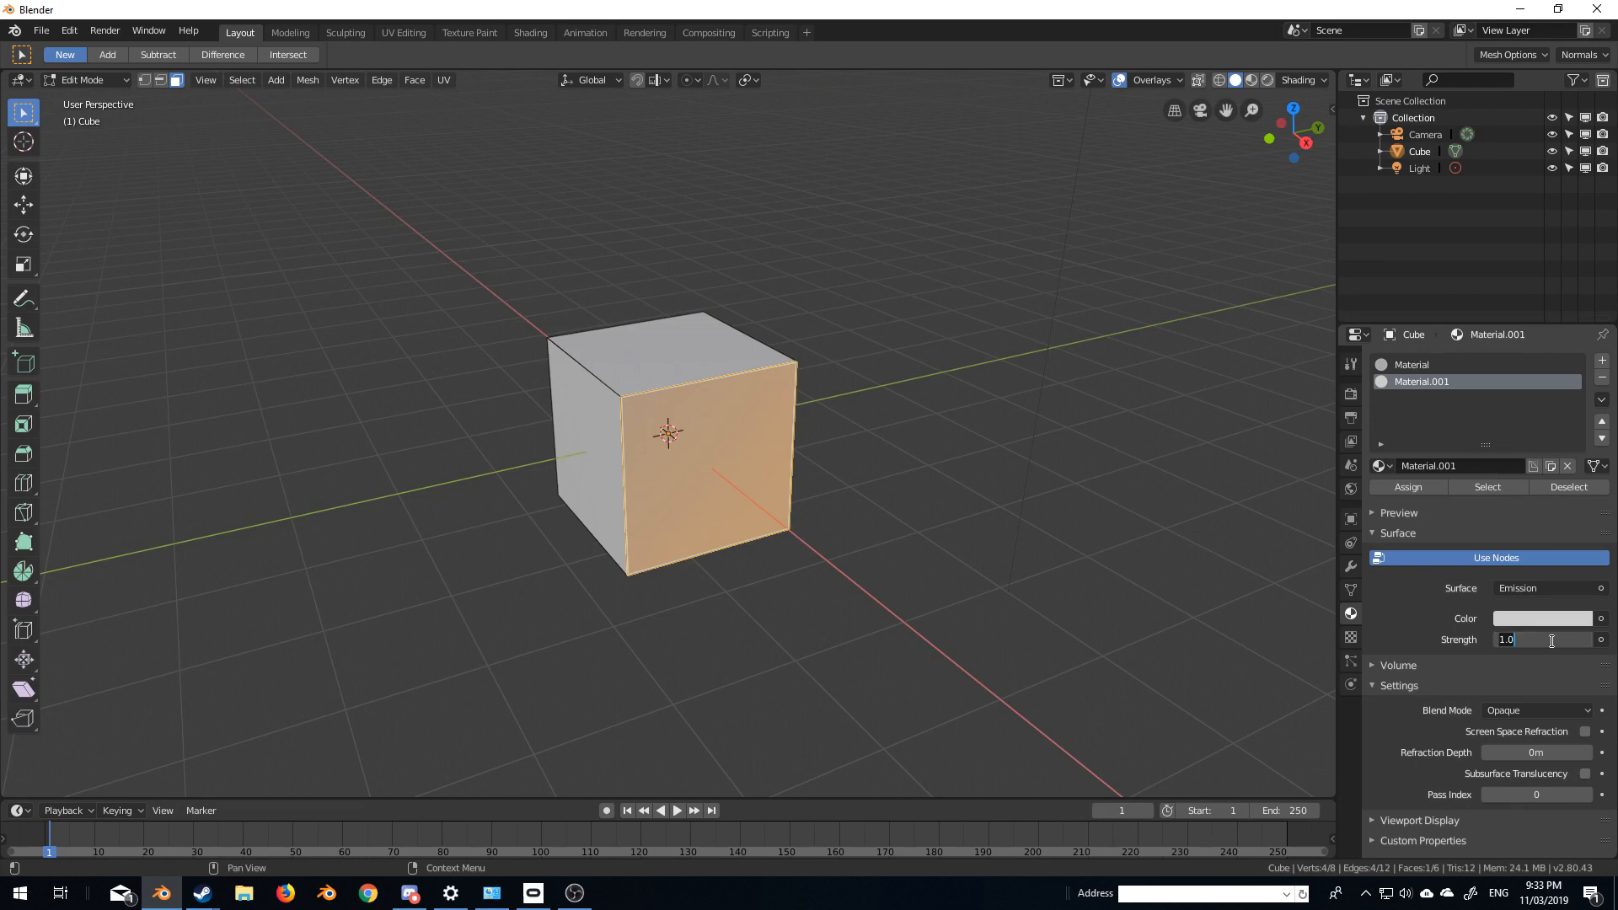
left_click(1542, 619)
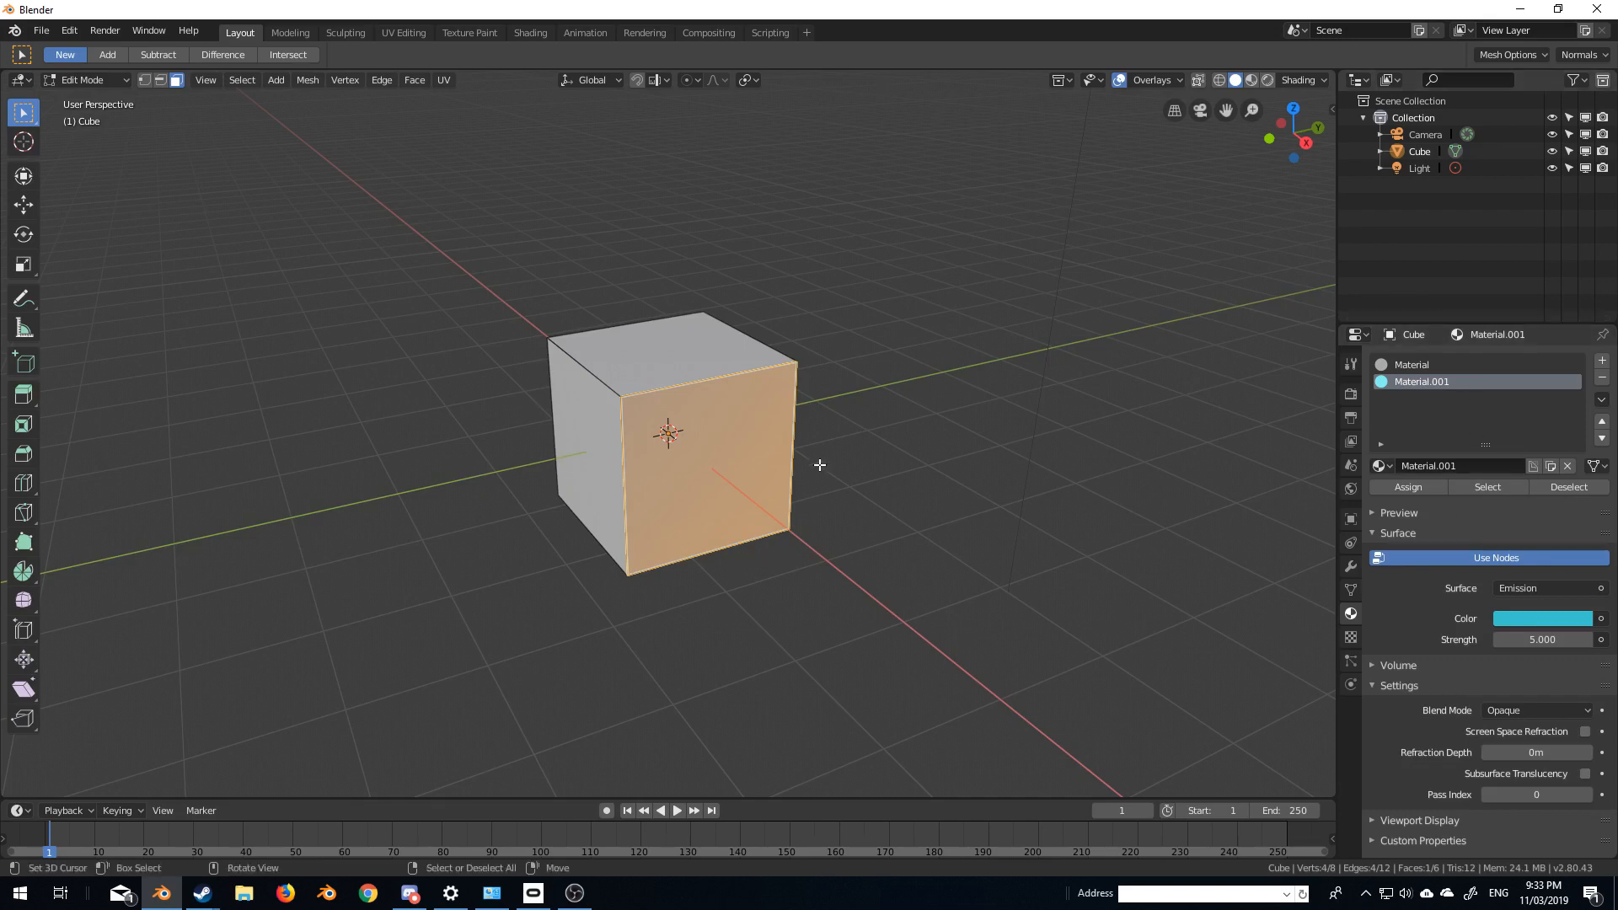
mouse_move(787, 433)
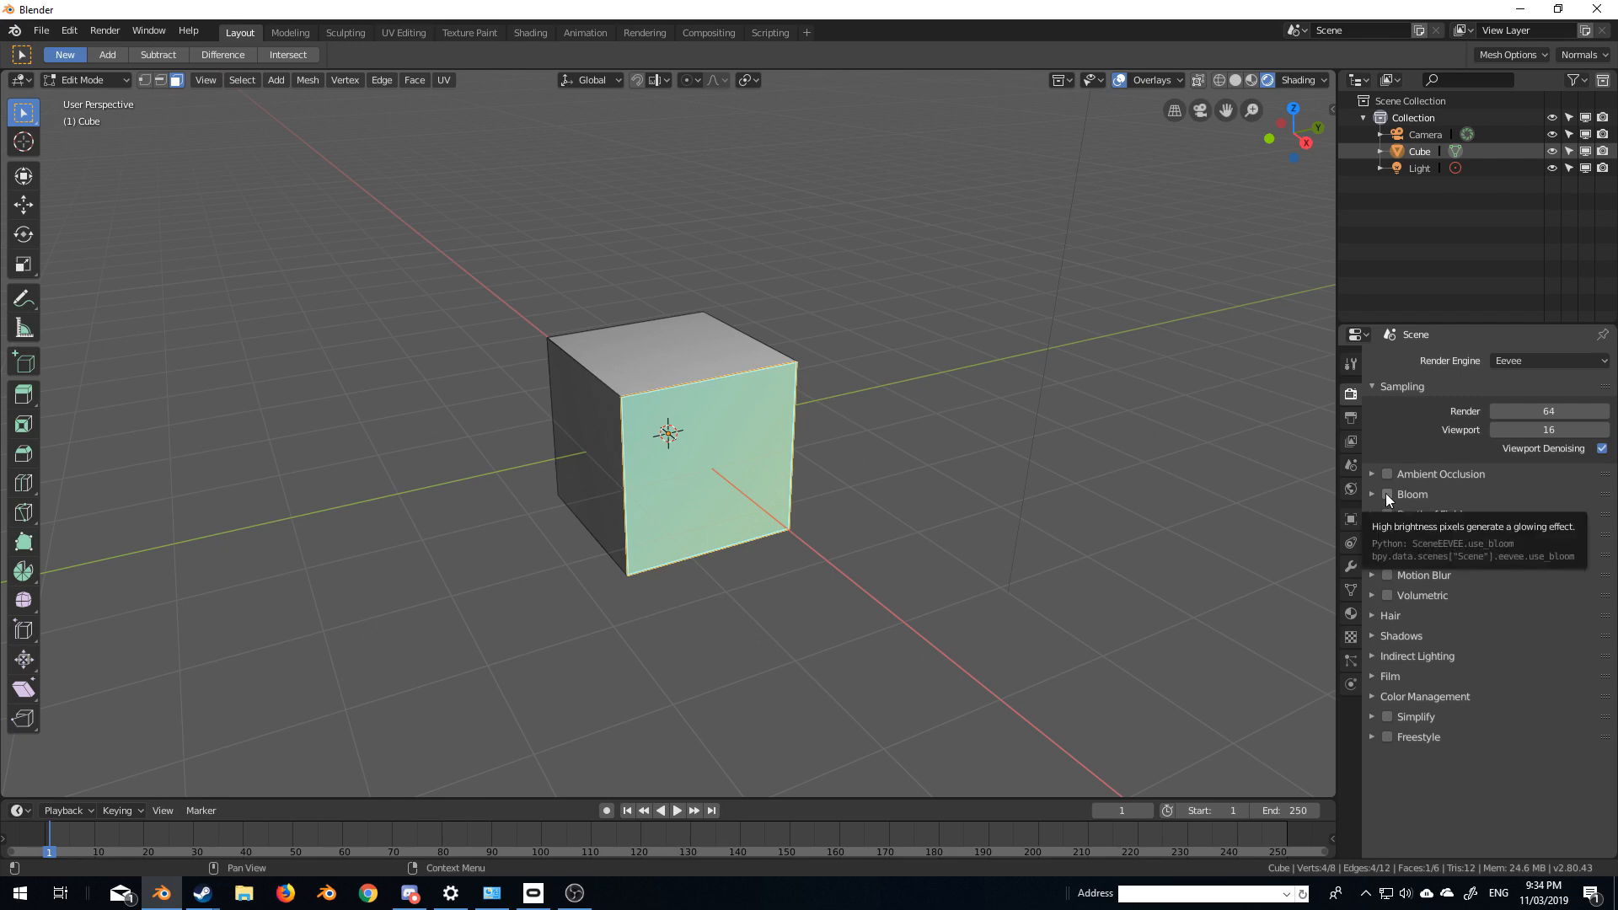
- Turn on Bloom, return to Object Mode and orbit to face the glowing aqua side
left_click(1387, 494)
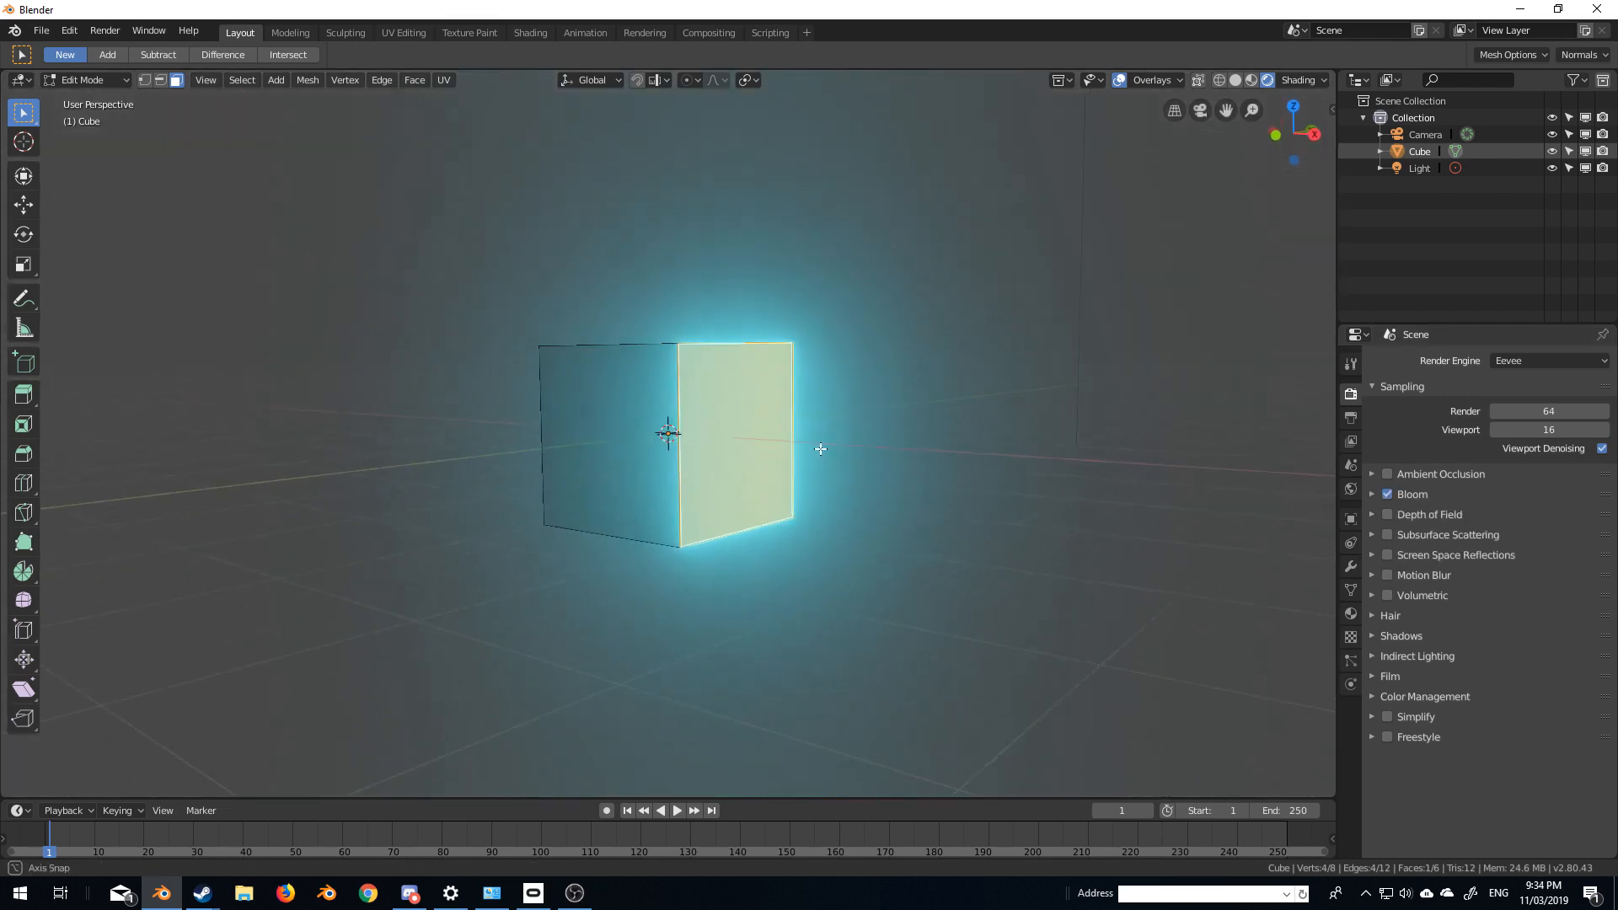
key("Tab")
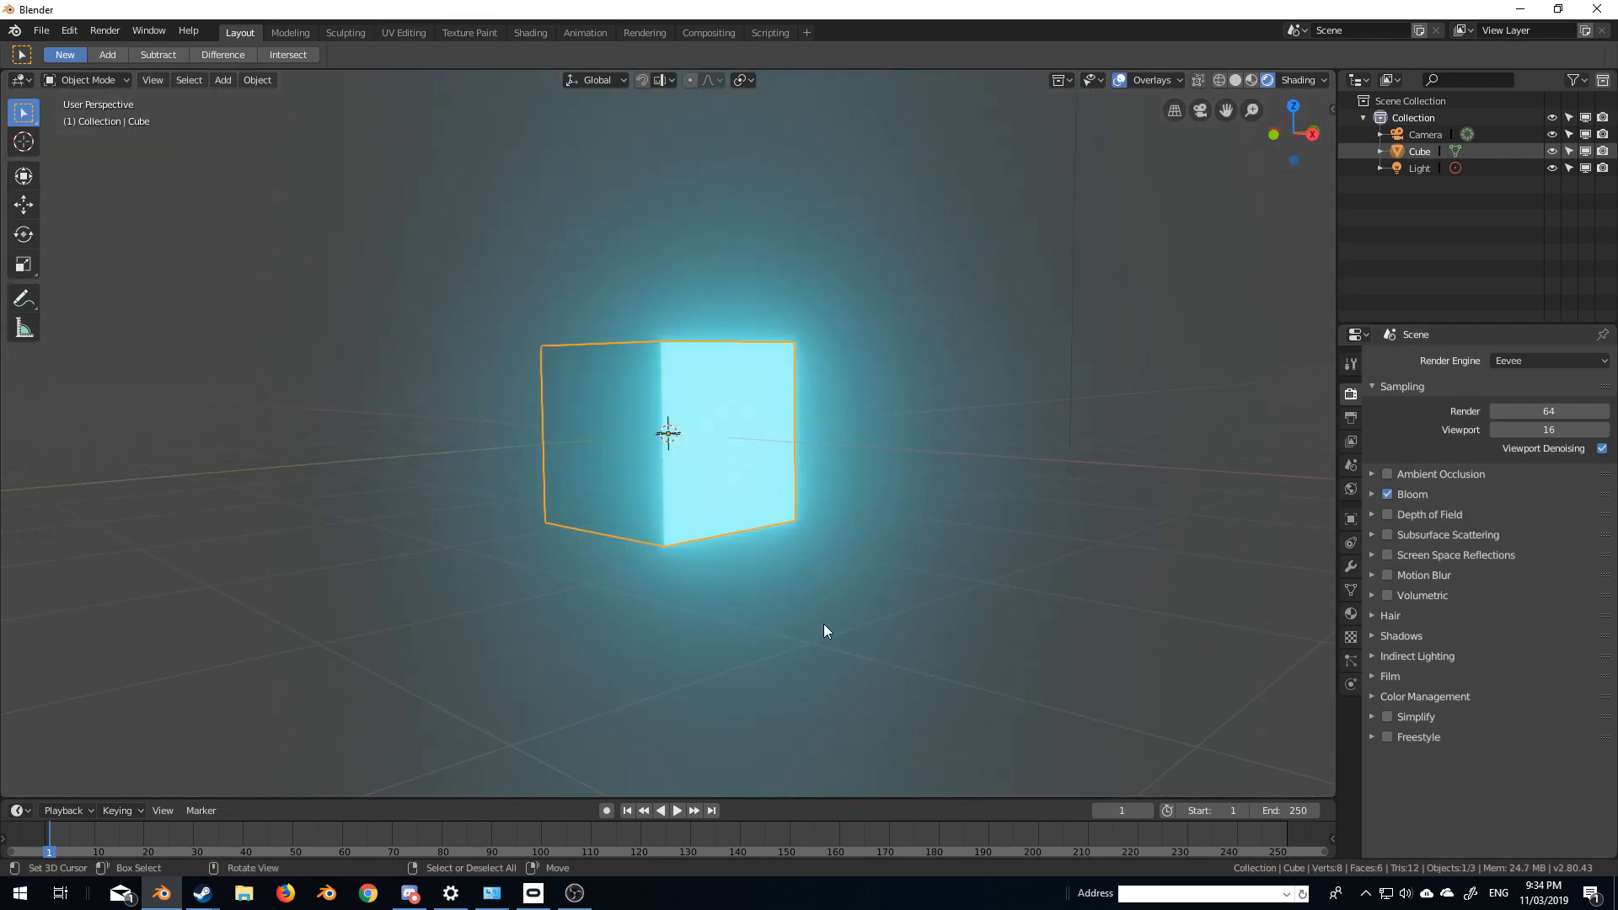
left_click_drag(826, 630, 728, 635)
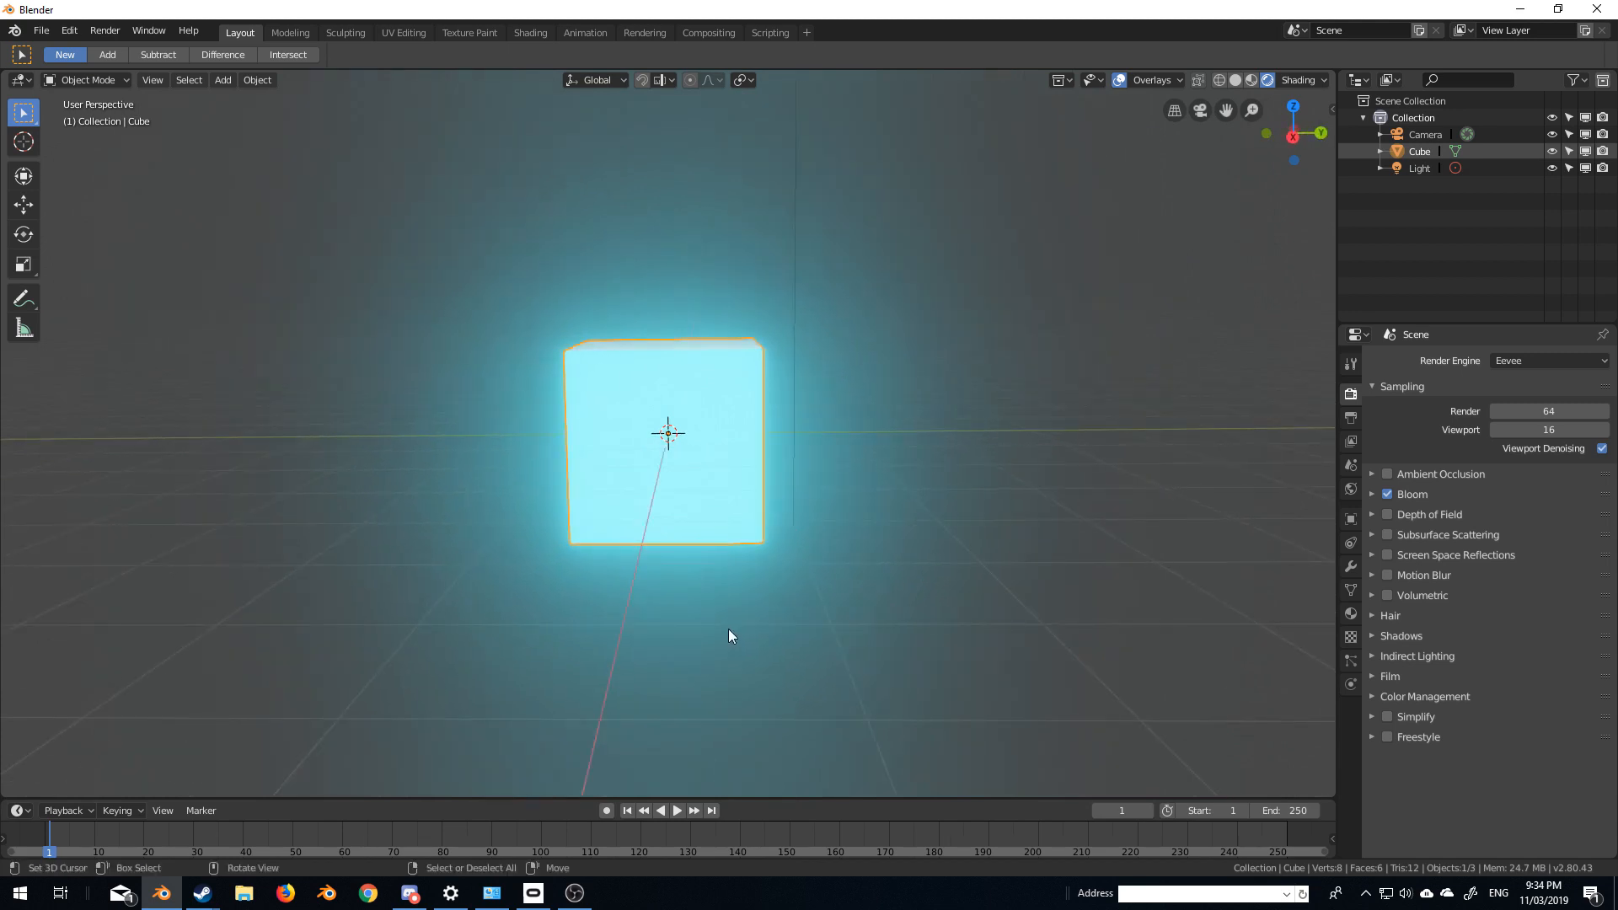